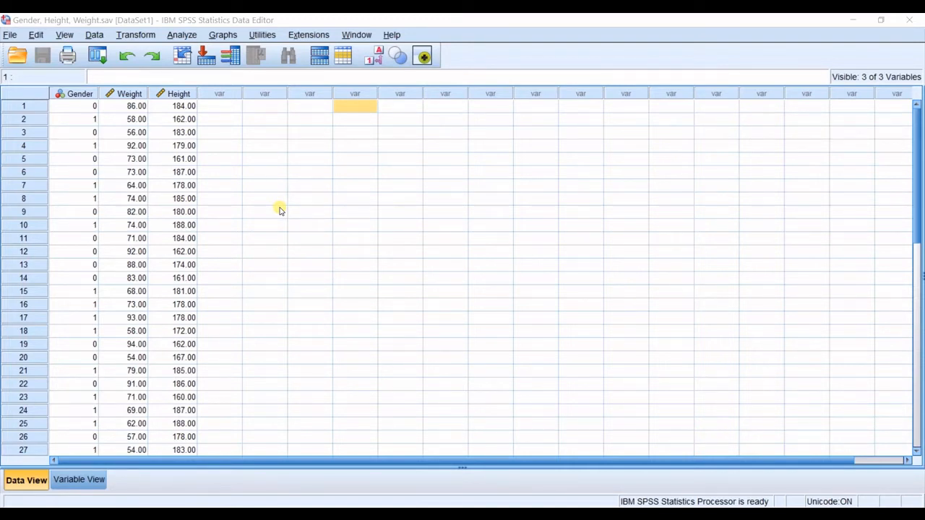
pyautogui.moveTo(338, 128)
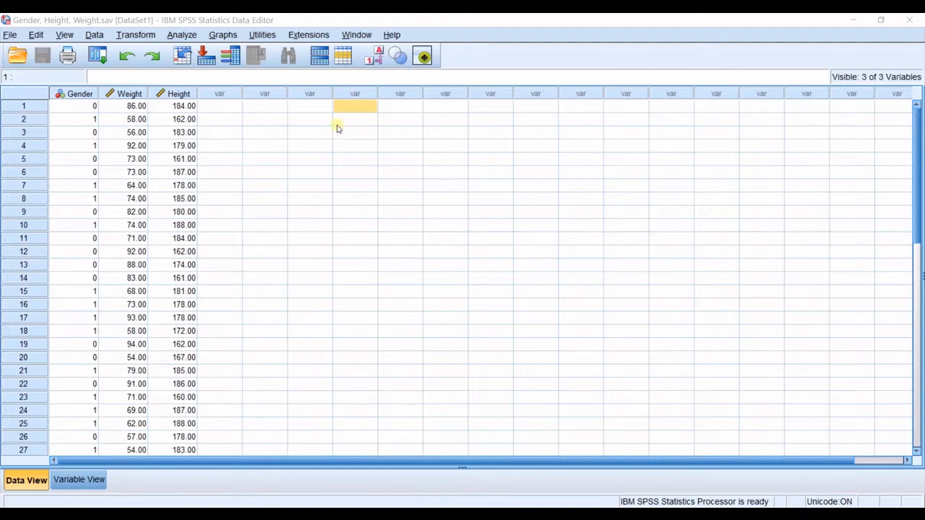
pyautogui.moveTo(179, 128)
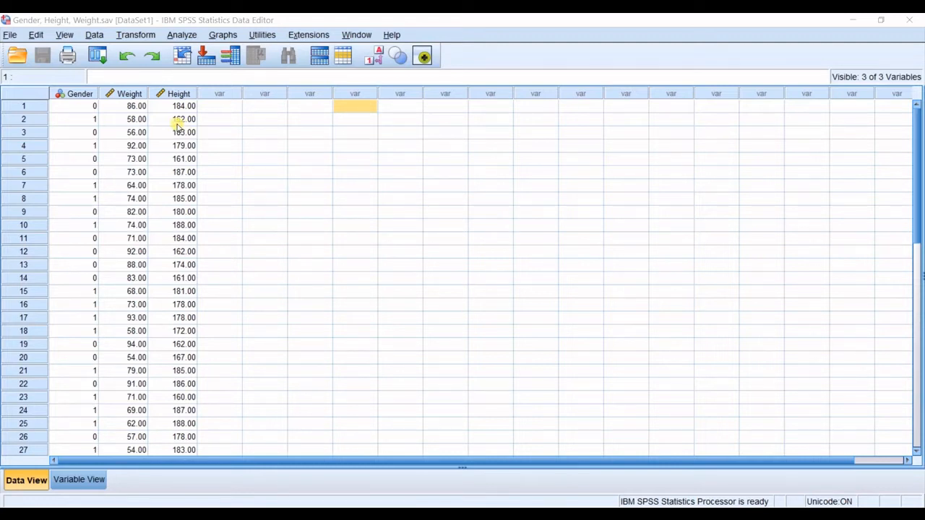
pyautogui.moveTo(129, 99)
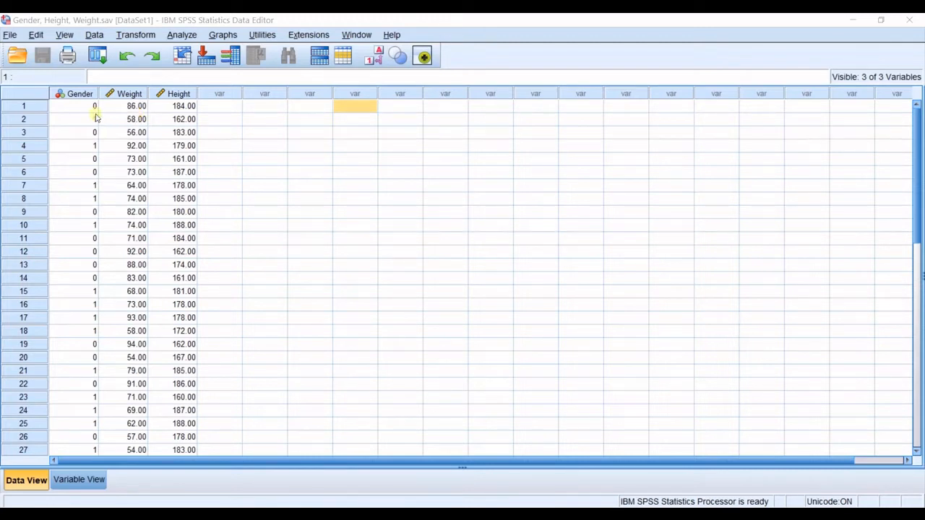
pyautogui.moveTo(130, 92)
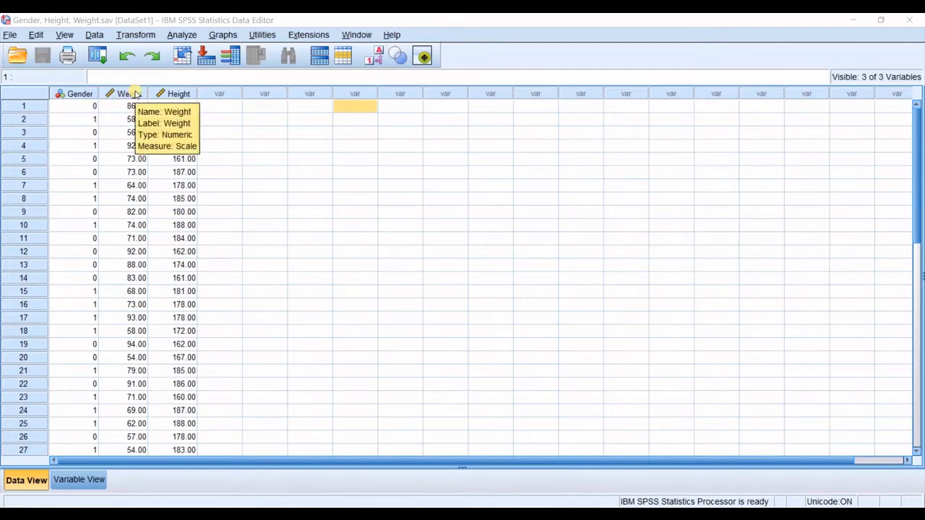
# Review the Weight, Gender and Height columns in the data view
pyautogui.click(122, 107)
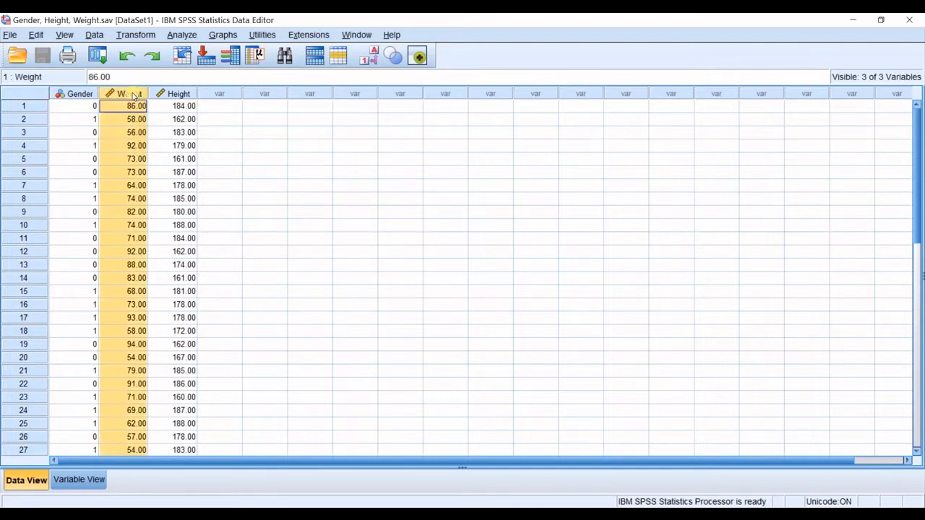
pyautogui.click(75, 105)
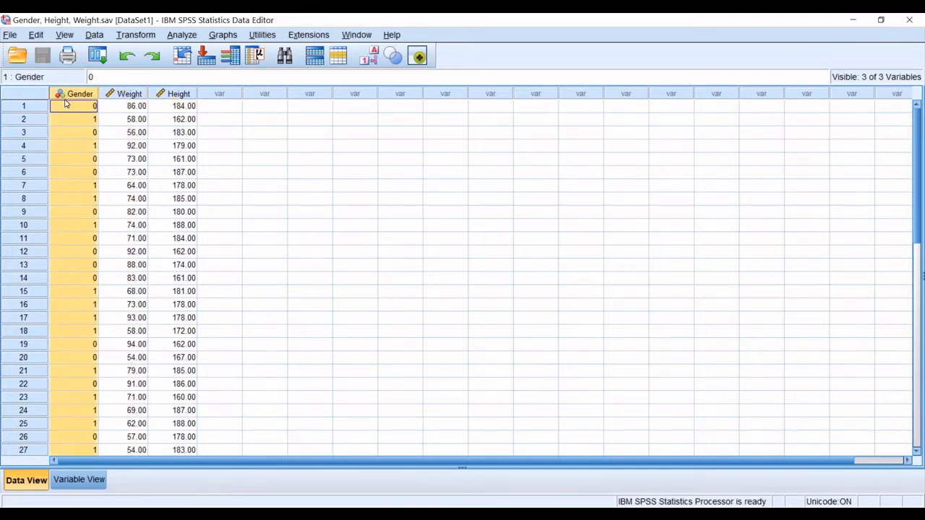
pyautogui.click(183, 106)
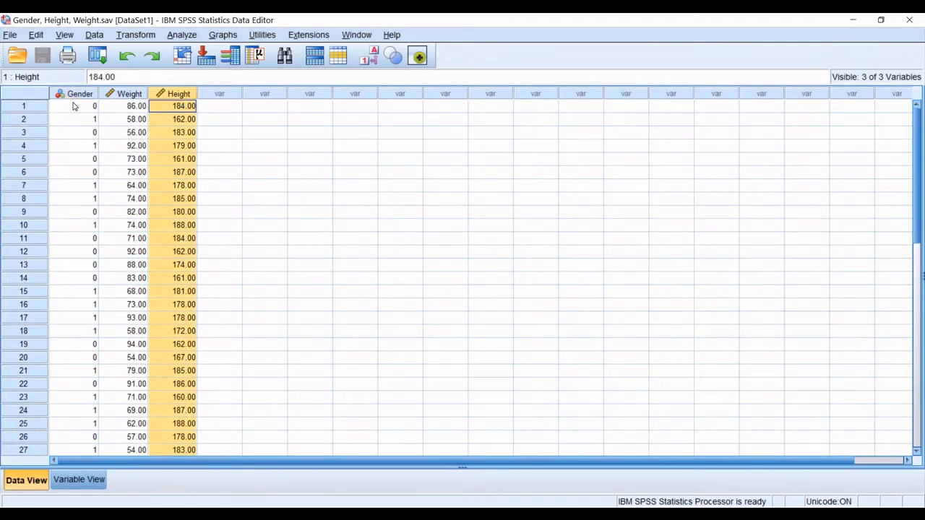
pyautogui.click(79, 106)
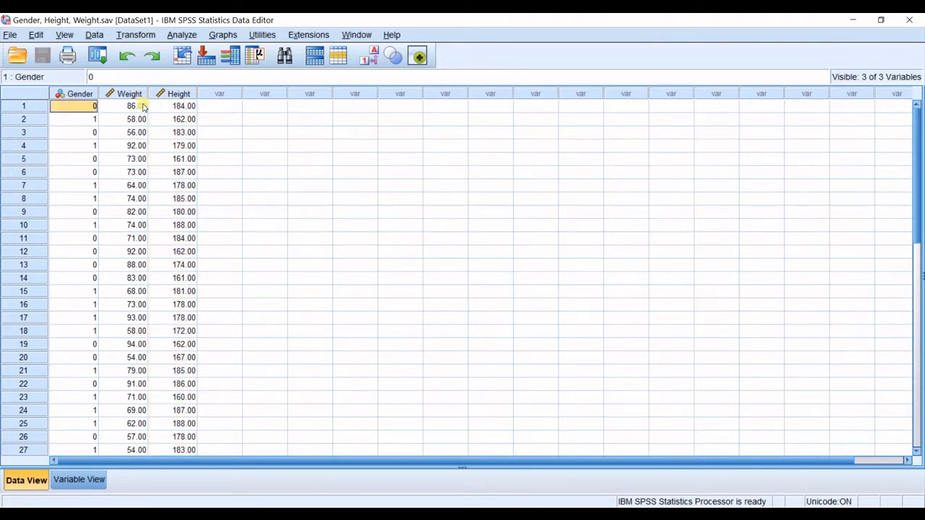
pyautogui.moveTo(136, 106)
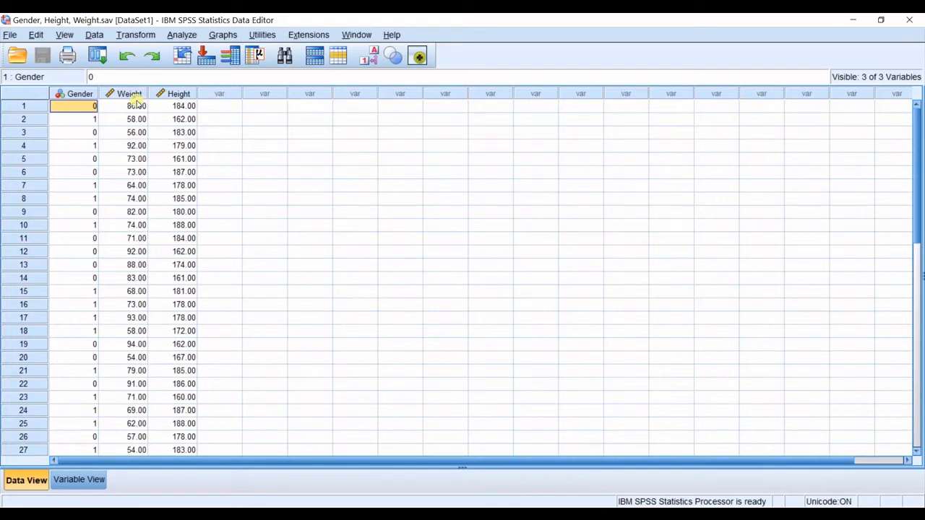
pyautogui.moveTo(129, 93)
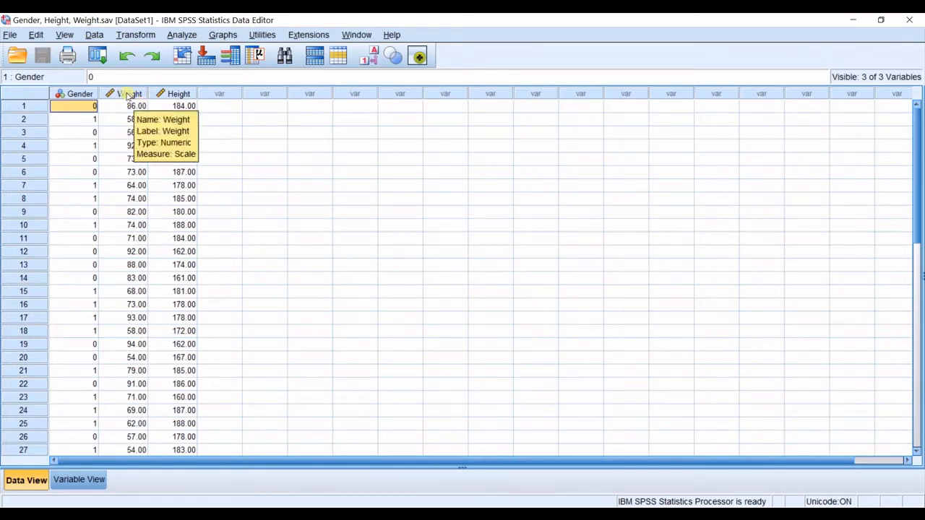
pyautogui.moveTo(127, 172)
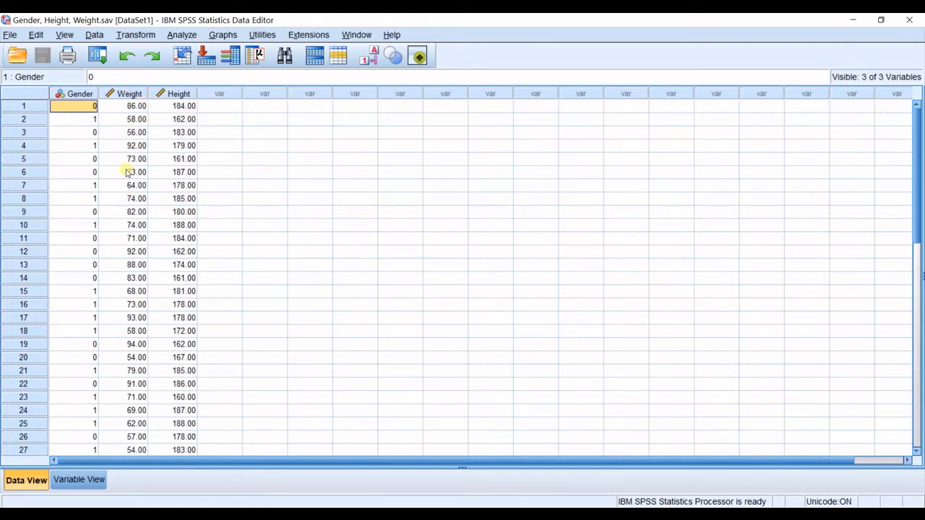
pyautogui.moveTo(186, 43)
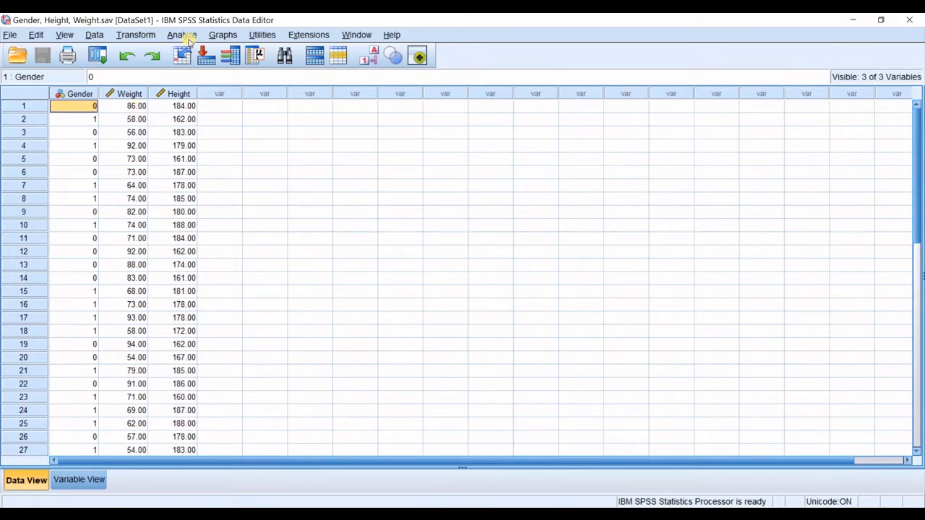
# Start an Explore analysis from Analyze > Descriptive Statistics
pyautogui.click(182, 35)
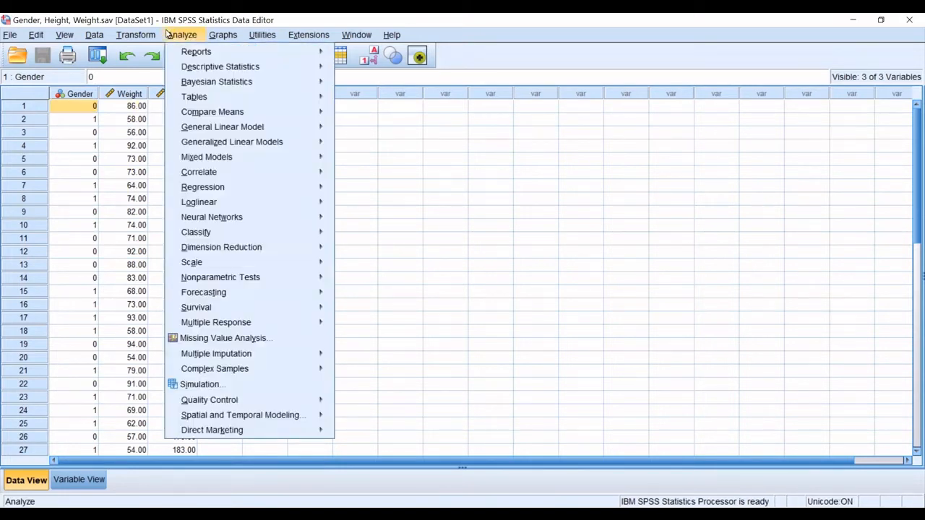
pyautogui.click(219, 66)
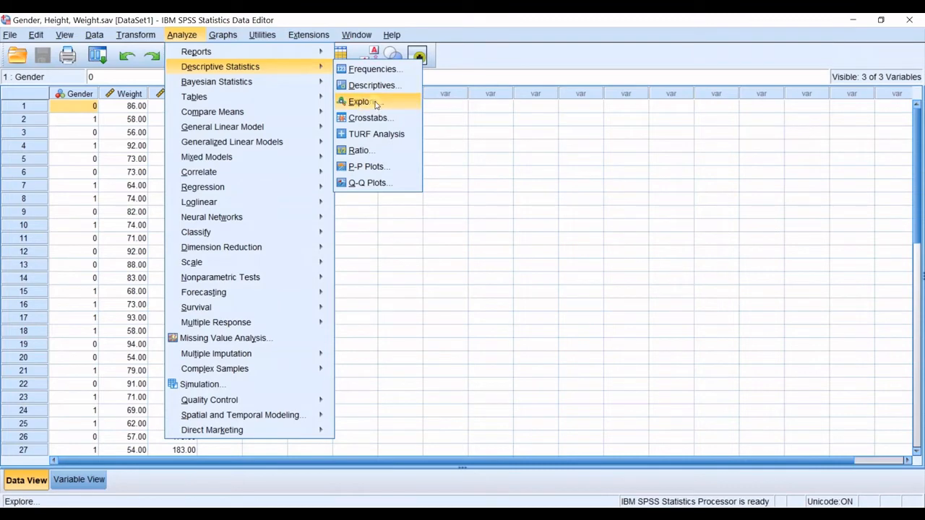
pyautogui.click(358, 101)
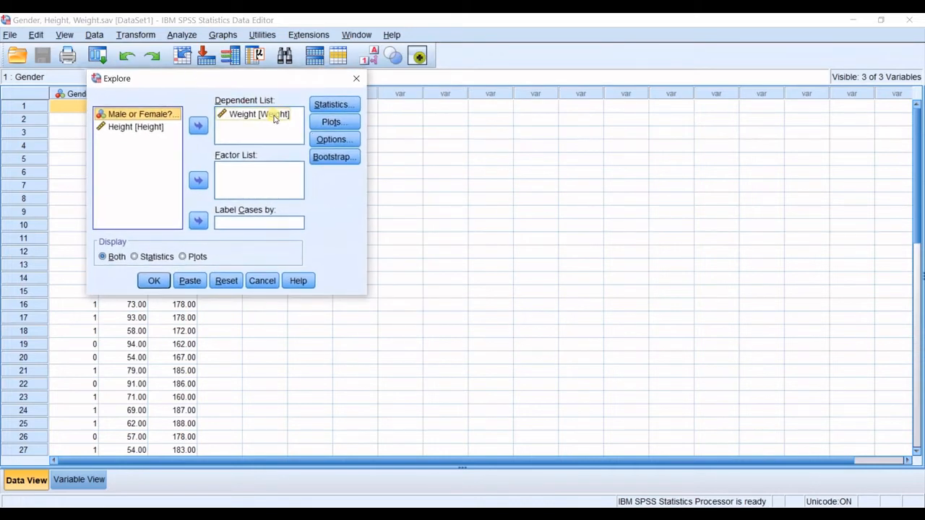
# Keep Weight as the only dependent variable and move on to the plot settings
pyautogui.click(258, 112)
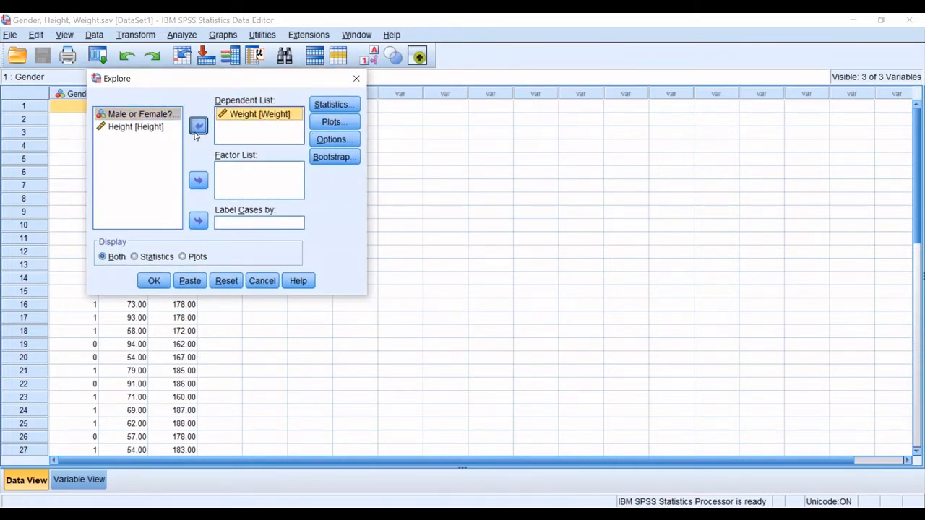
pyautogui.click(198, 126)
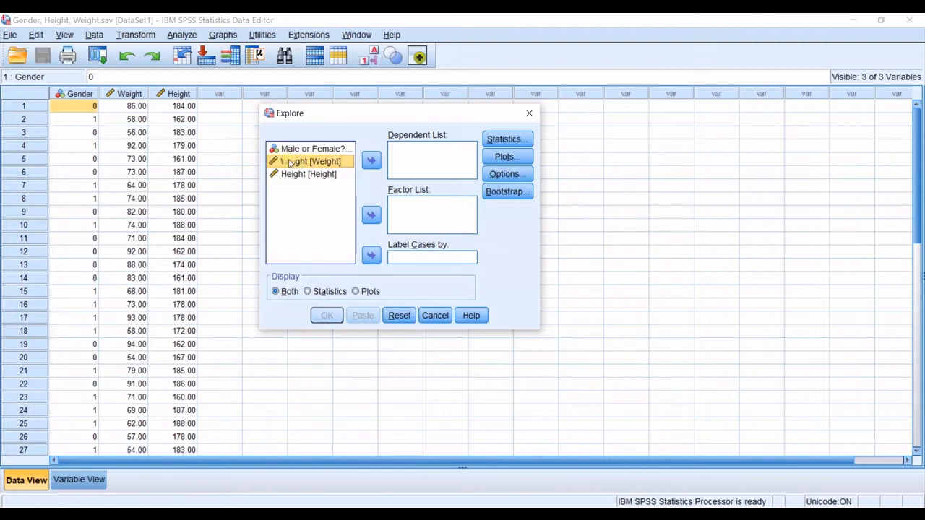
pyautogui.click(370, 159)
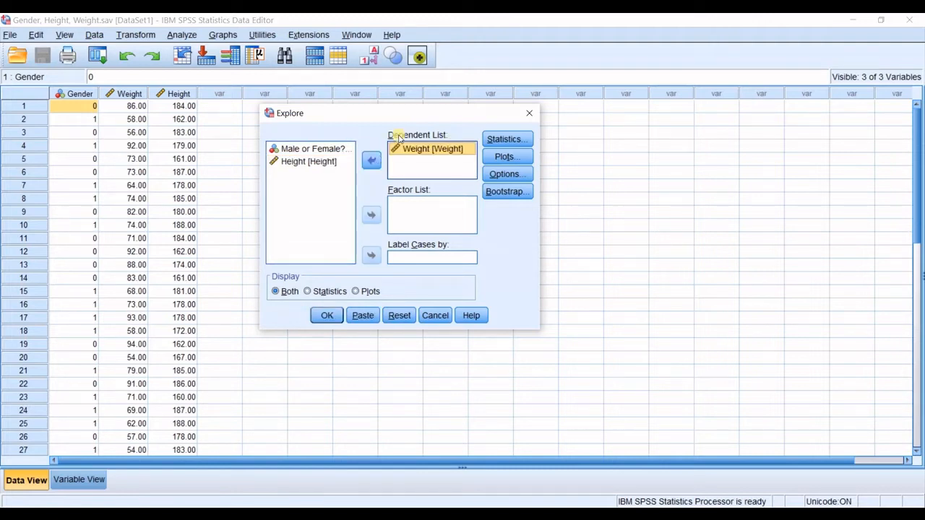
pyautogui.moveTo(416, 158)
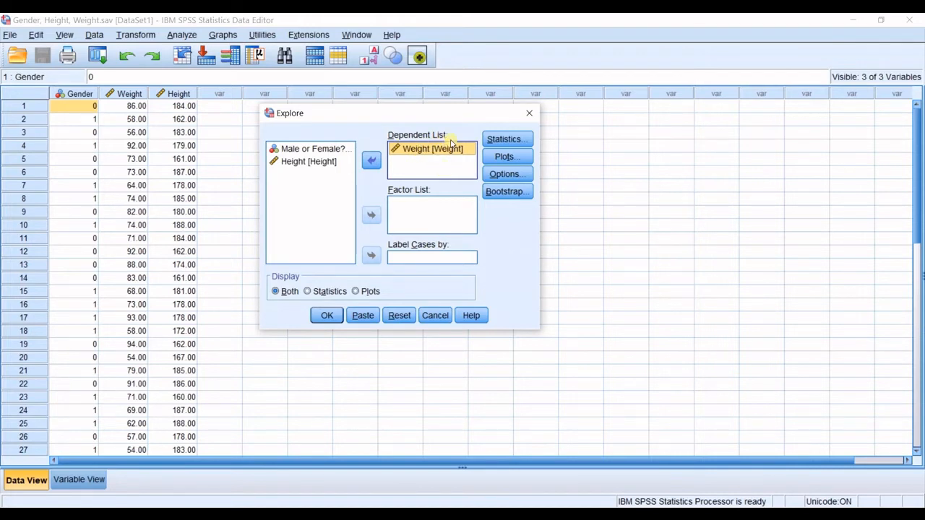
pyautogui.click(504, 156)
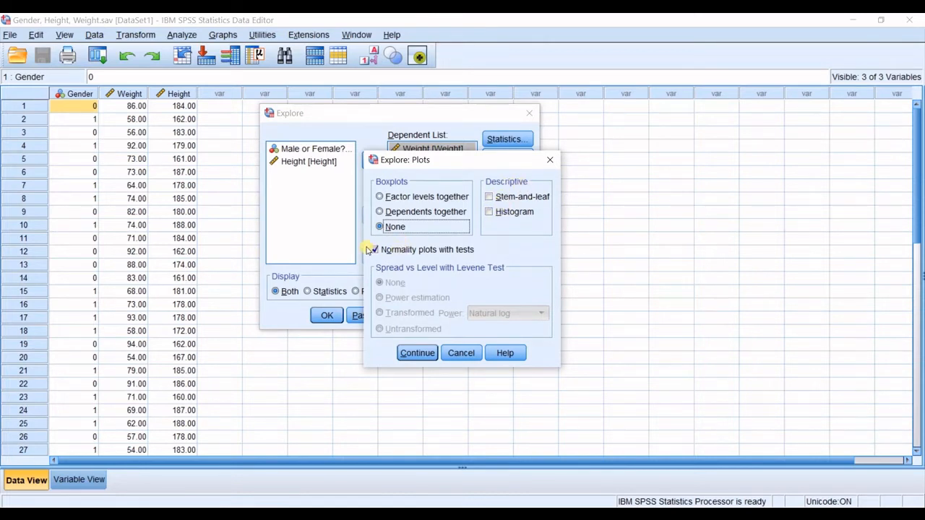
# Keep normality plots with tests enabled and run the Explore analysis on Weight
pyautogui.click(374, 249)
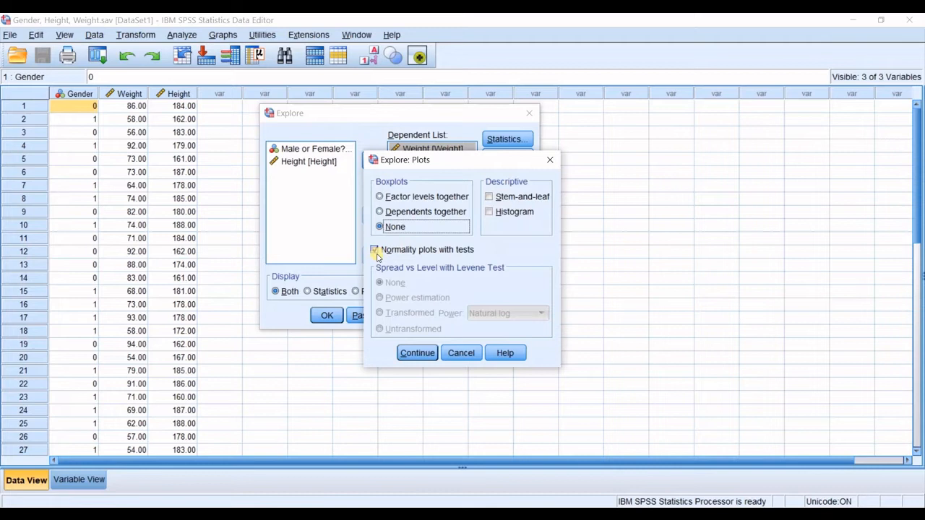
pyautogui.click(376, 249)
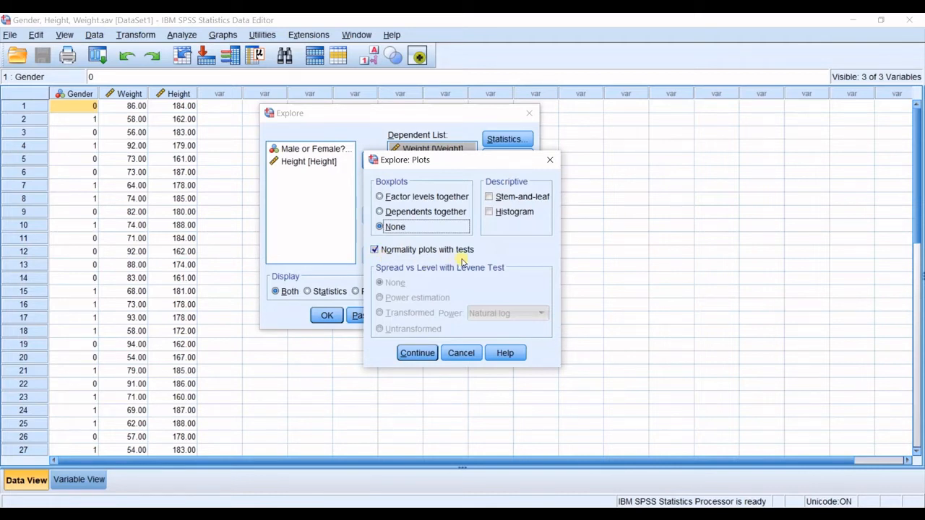
pyautogui.click(416, 352)
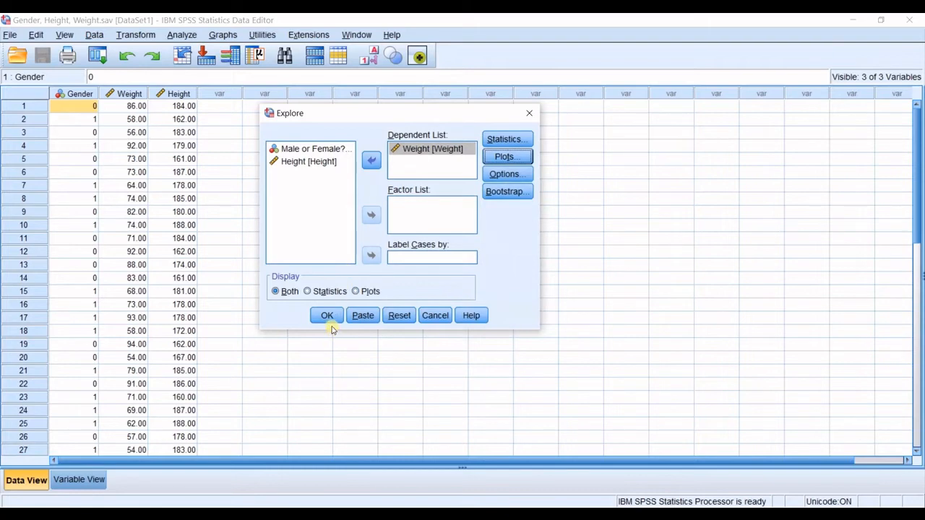
pyautogui.click(327, 315)
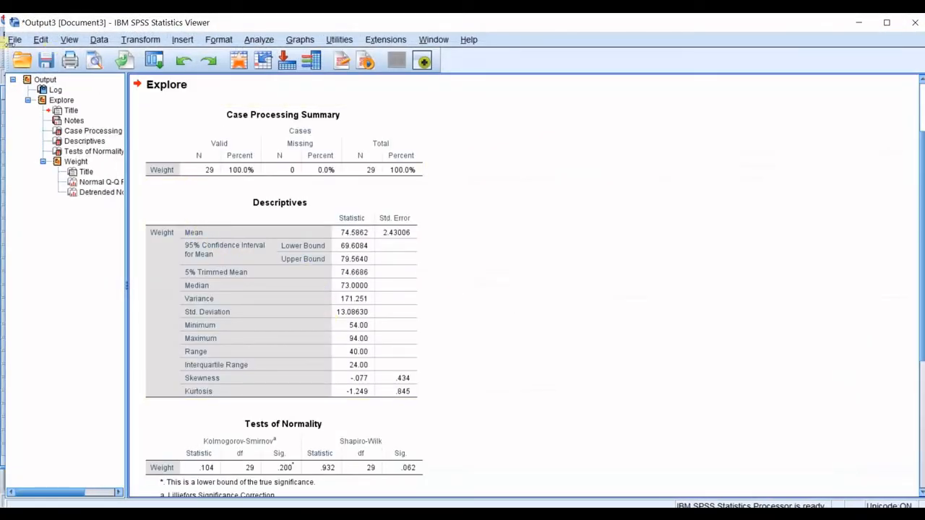
pyautogui.moveTo(90, 104)
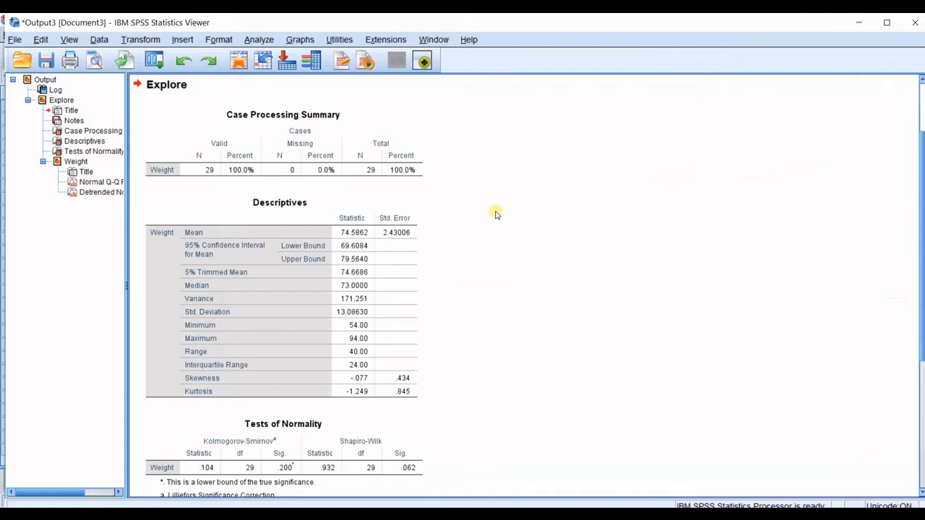
# Scroll the output down toward the Tests of Normality table and Q-Q plot
pyautogui.scroll(-3)
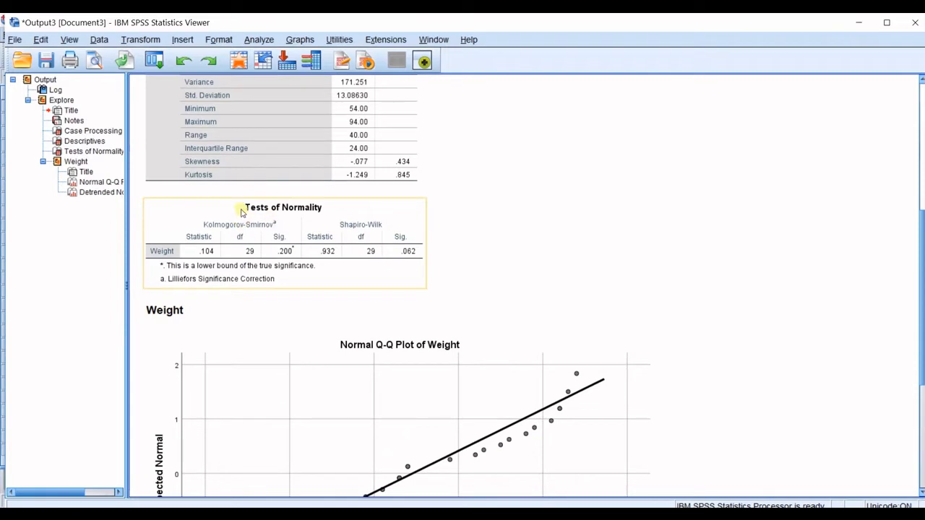
pyautogui.moveTo(278, 238)
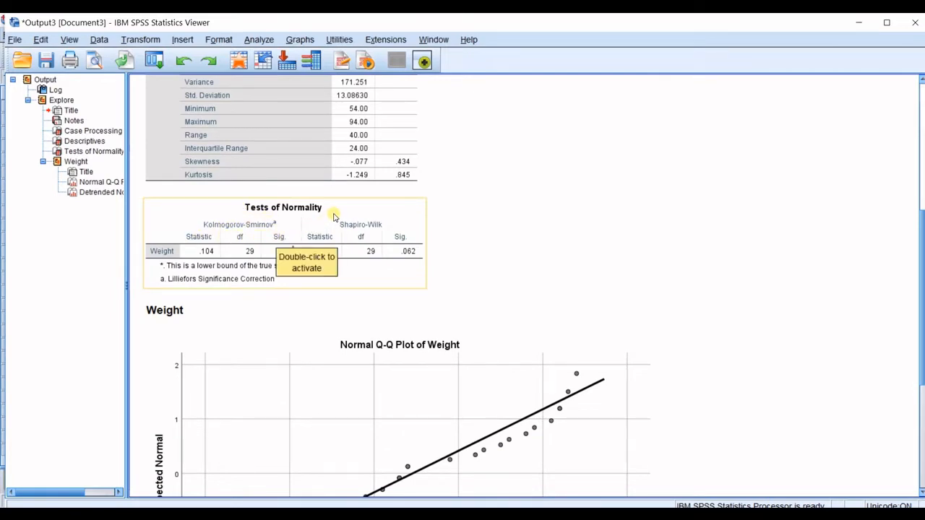
pyautogui.moveTo(234, 236)
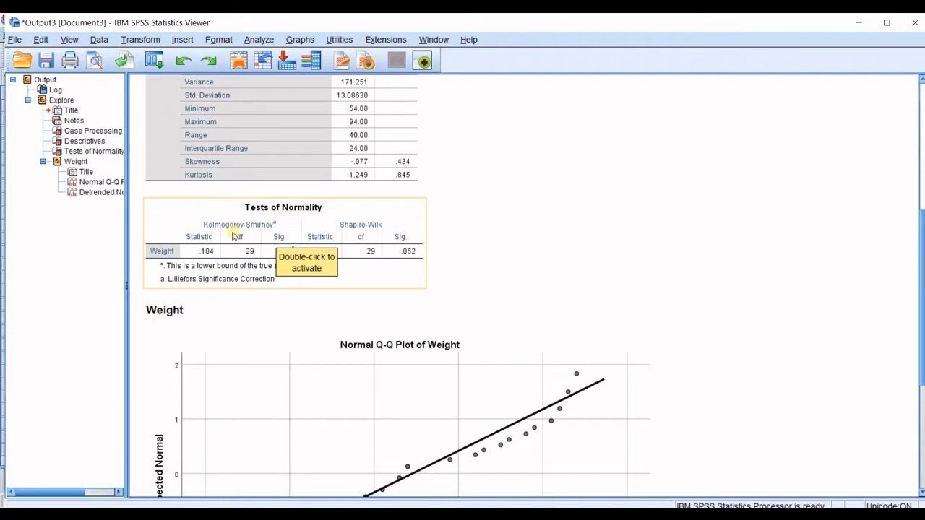
pyautogui.moveTo(273, 237)
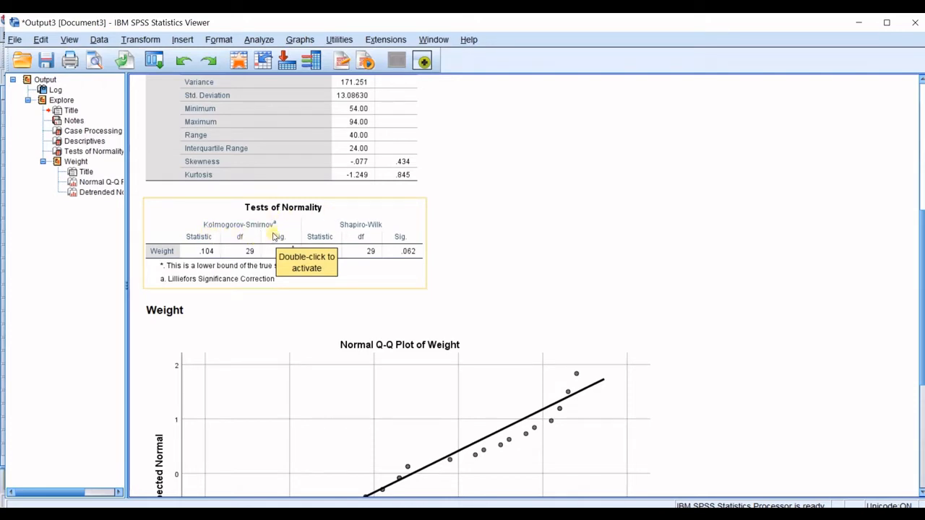
pyautogui.moveTo(354, 237)
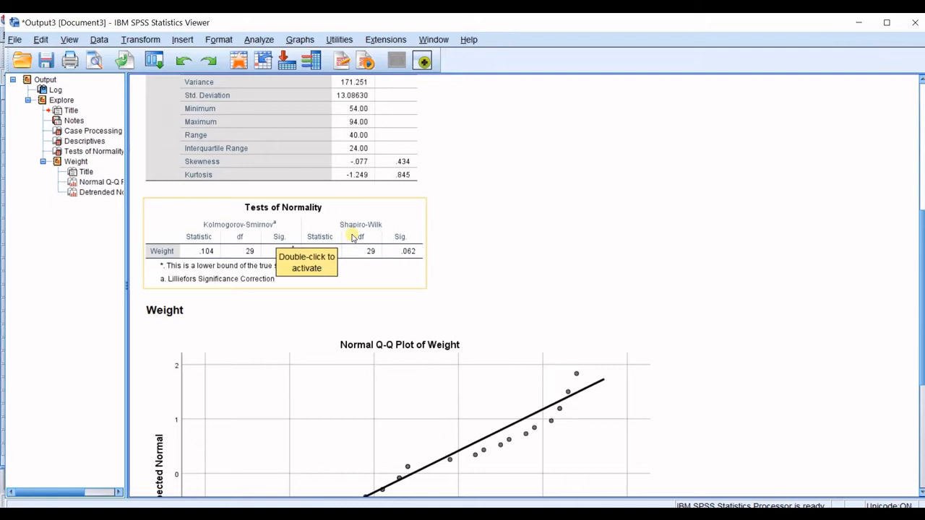
pyautogui.moveTo(345, 233)
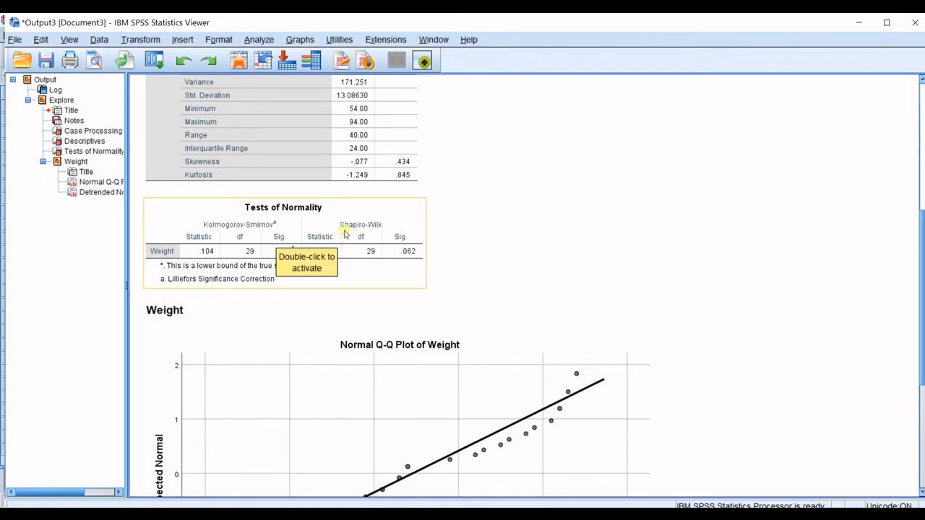
pyautogui.moveTo(275, 238)
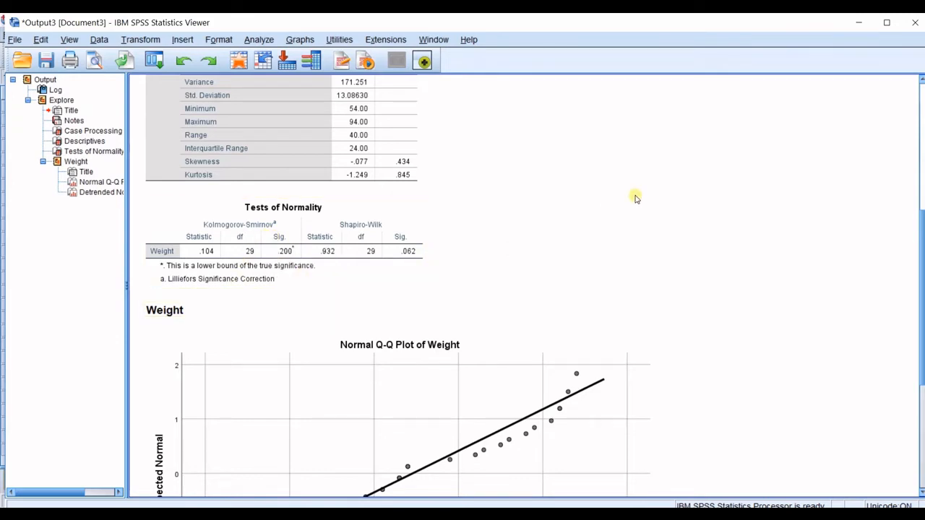
pyautogui.moveTo(627, 204)
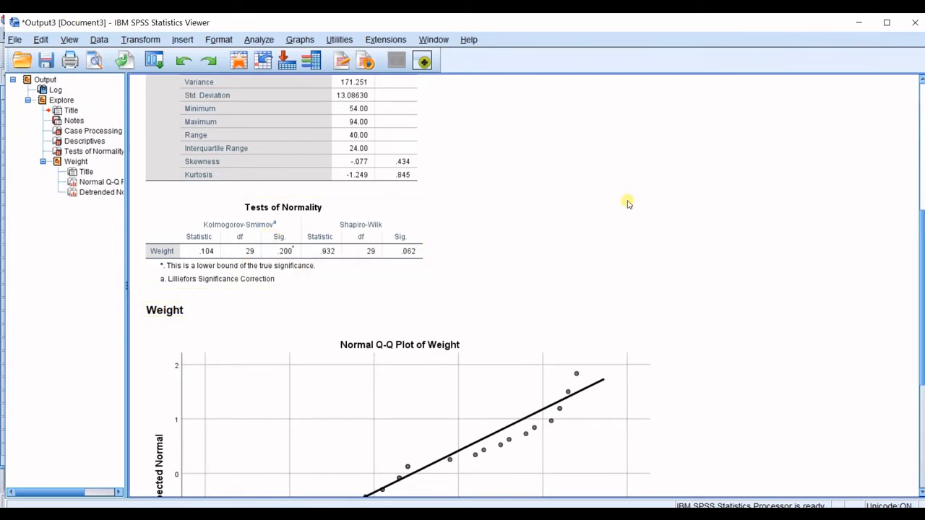
pyautogui.moveTo(586, 213)
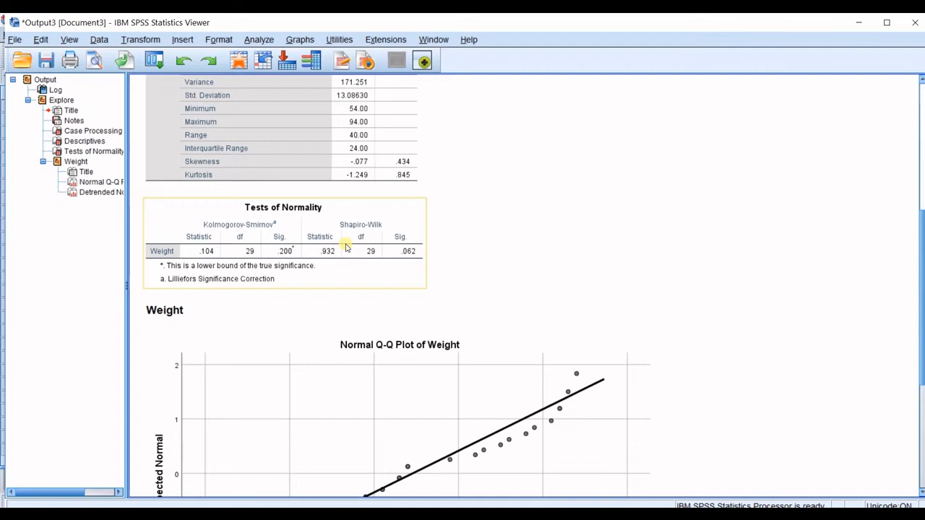
pyautogui.moveTo(350, 249)
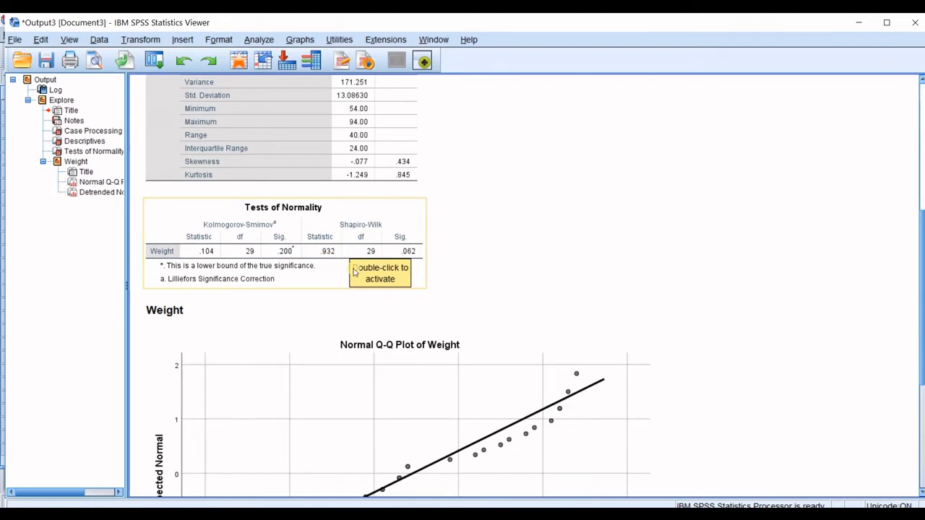
pyautogui.moveTo(298, 282)
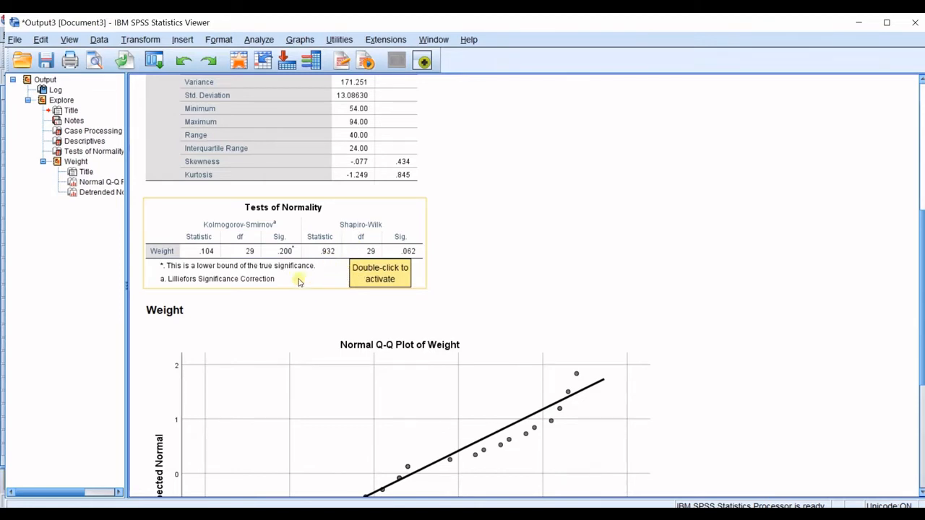
pyautogui.moveTo(248, 272)
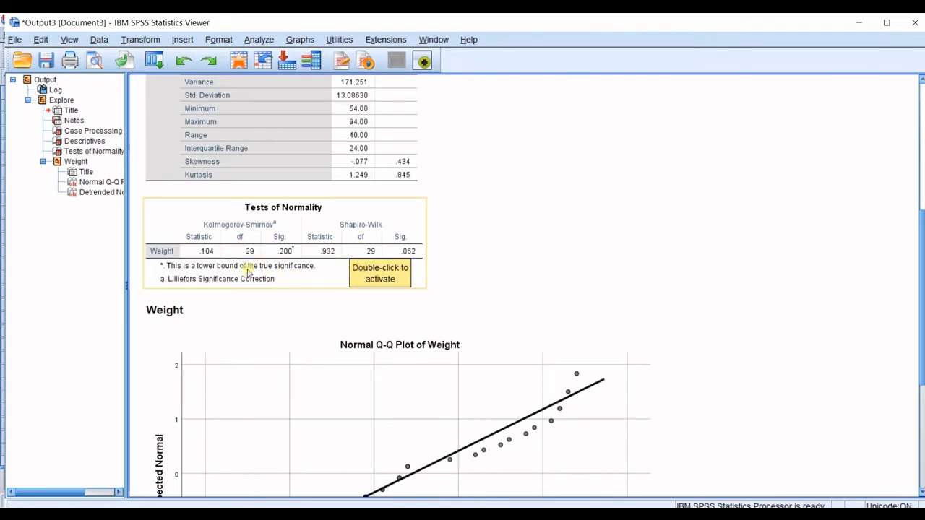
pyautogui.moveTo(379, 211)
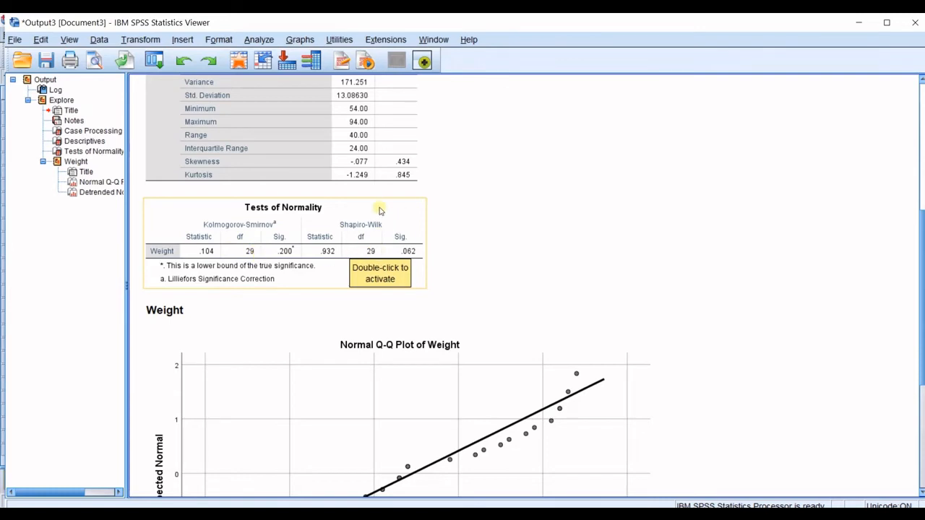
pyautogui.moveTo(326, 245)
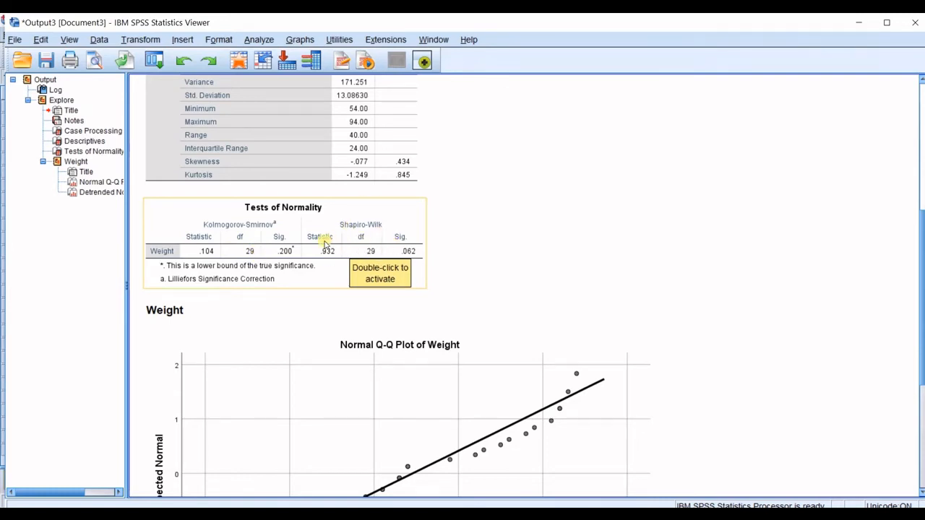
pyautogui.moveTo(321, 245)
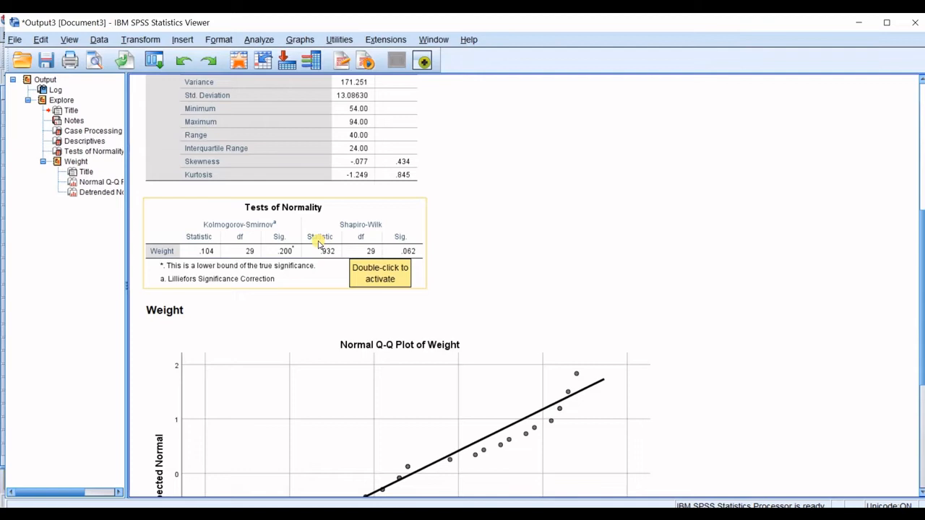
pyautogui.moveTo(362, 240)
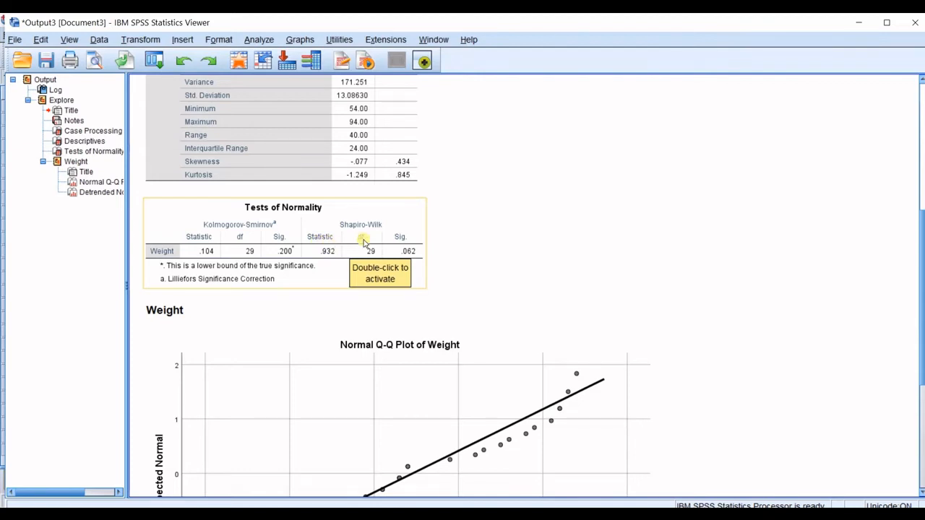
pyautogui.moveTo(411, 239)
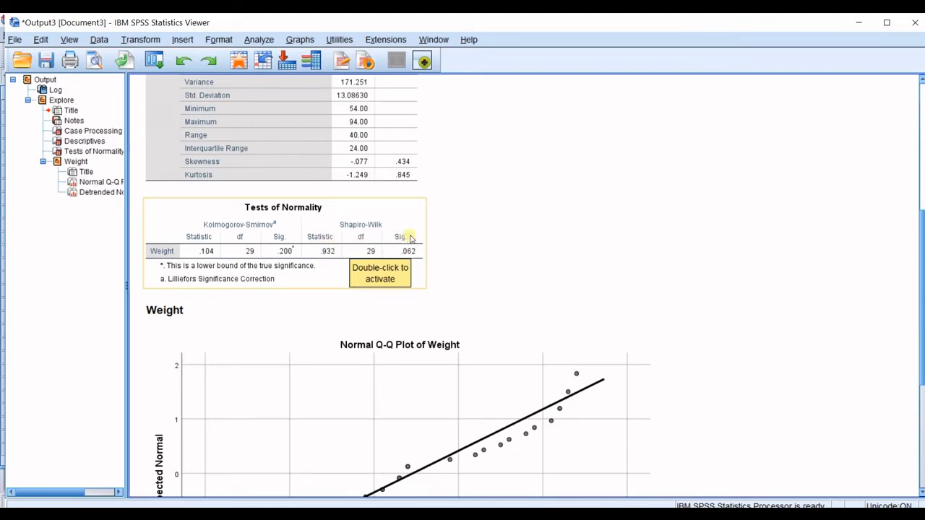
pyautogui.moveTo(399, 257)
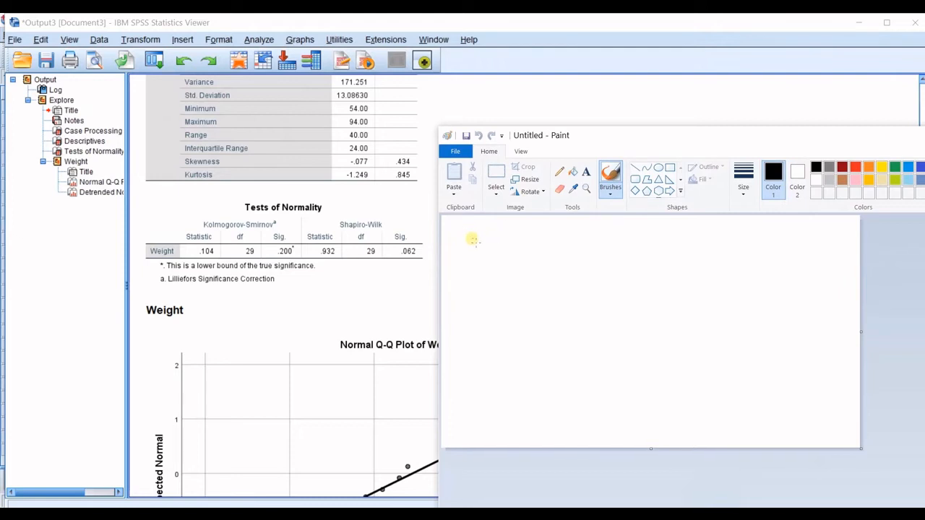
# Sketch a brace and handwrite the null hypothesis H0 = Normal
pyautogui.moveTo(471, 237); pyautogui.dragTo(461, 274)
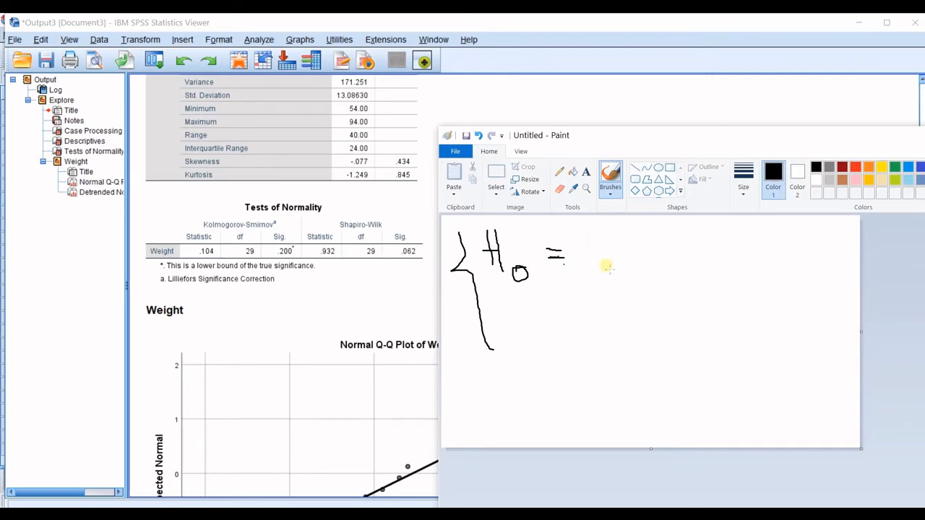
pyautogui.moveTo(578, 261); pyautogui.dragTo(624, 272)
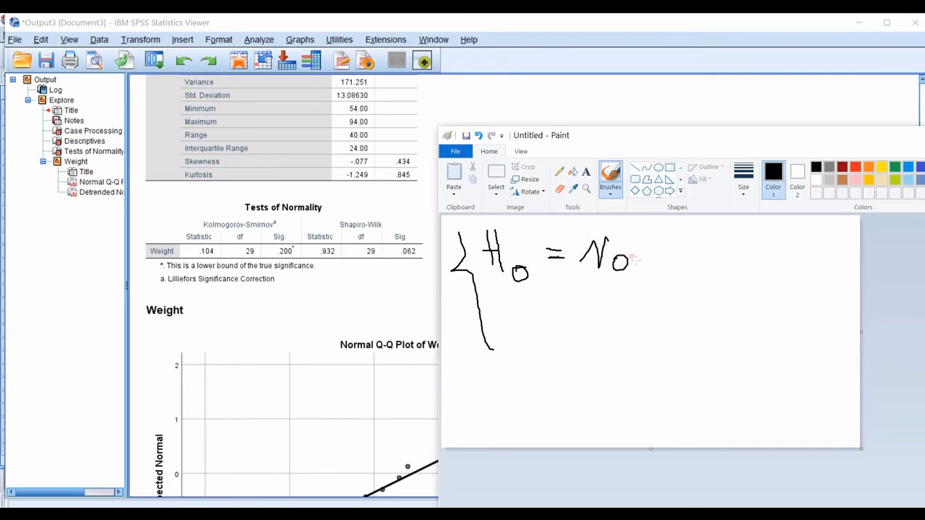
pyautogui.moveTo(628, 260); pyautogui.dragTo(723, 260)
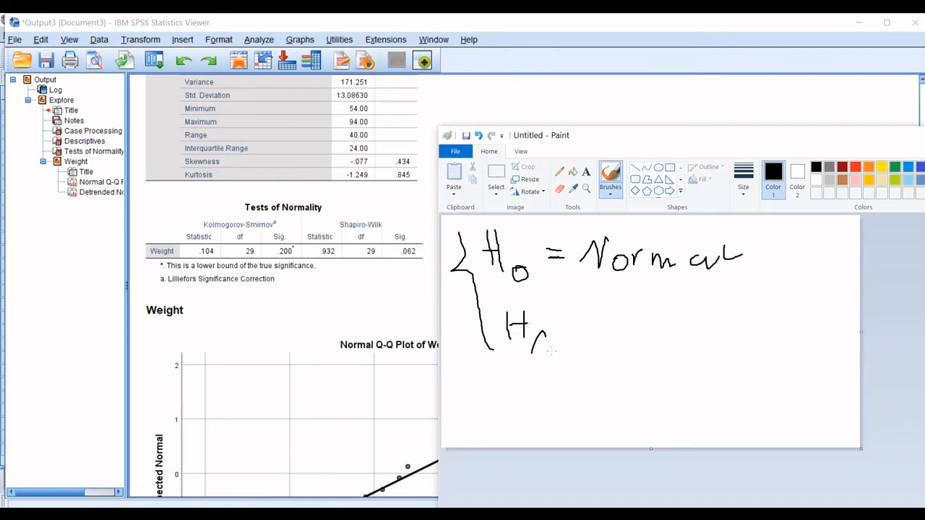
# Handwrite the alternative hypothesis Ha ≠ Normal below it
pyautogui.click(552, 335)
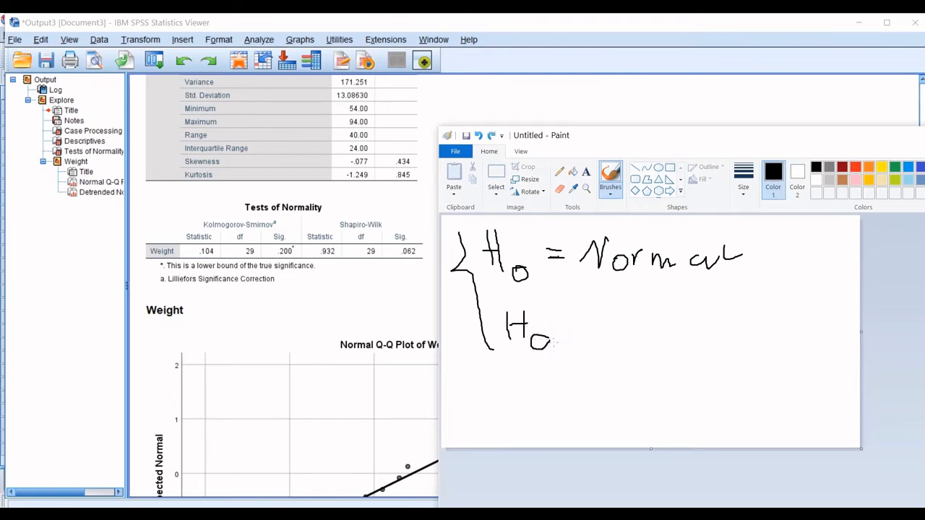
pyautogui.moveTo(549, 354); pyautogui.dragTo(600, 332)
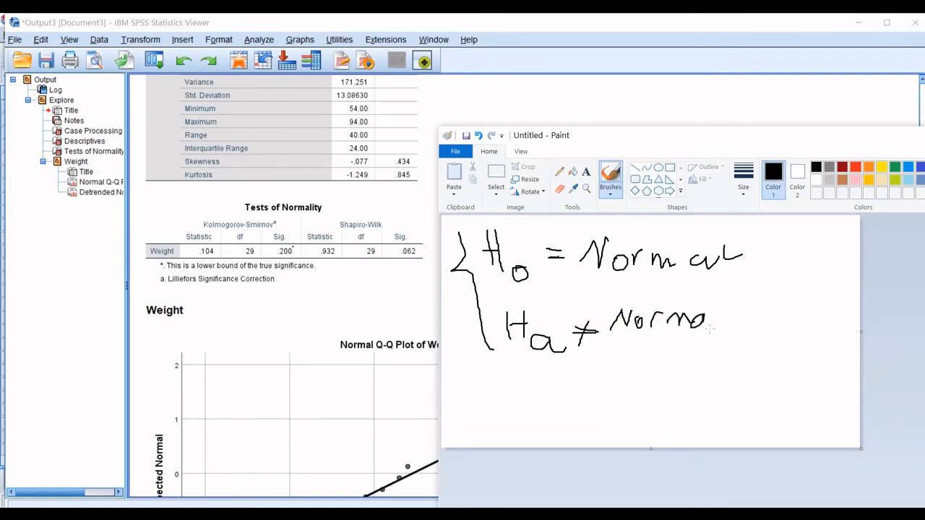
pyautogui.moveTo(705, 318); pyautogui.dragTo(737, 321)
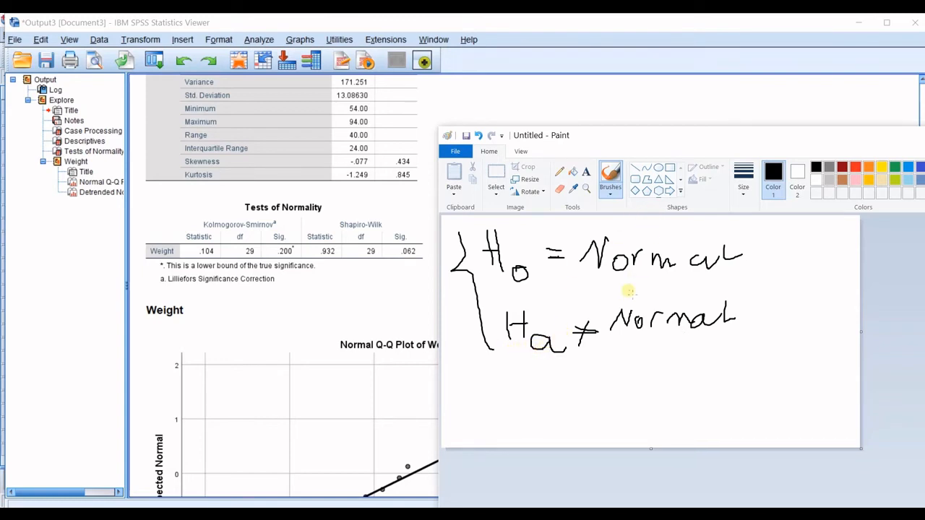
pyautogui.moveTo(513, 266)
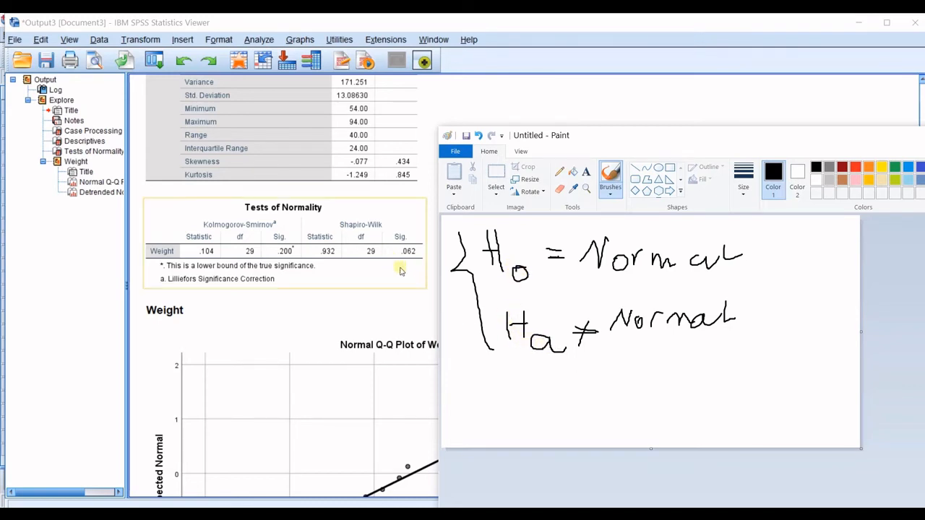
pyautogui.moveTo(393, 251)
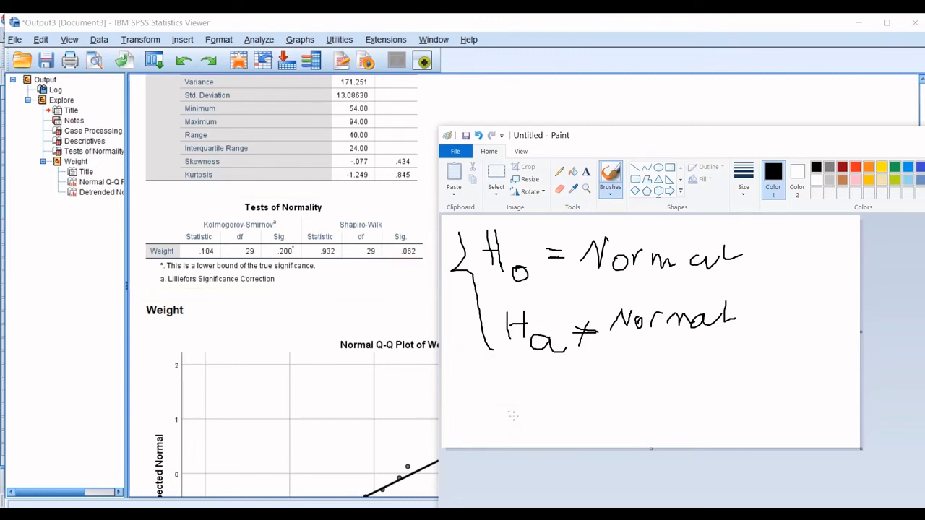
# Handwrite the p-value comparison 0,062 > 0.05 beneath the hypotheses
pyautogui.moveTo(506, 420); pyautogui.dragTo(517, 418)
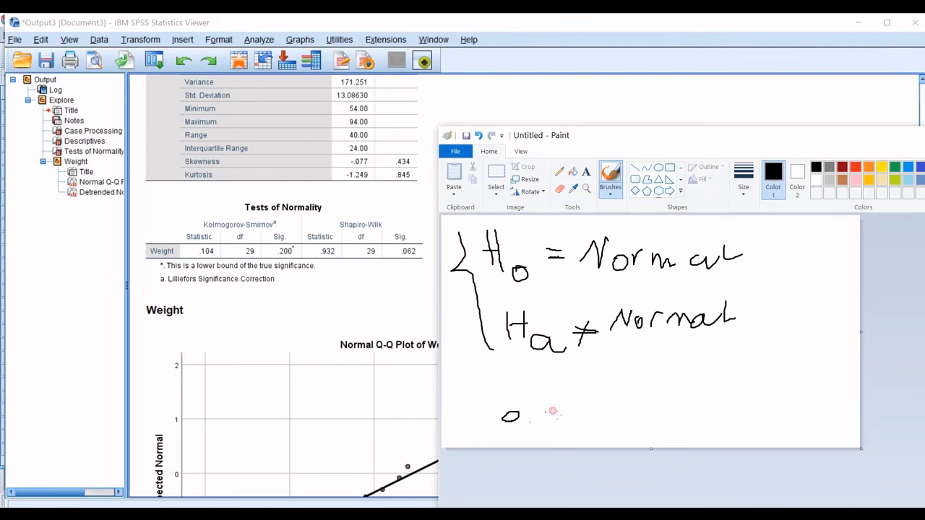
pyautogui.moveTo(549, 412); pyautogui.dragTo(557, 422)
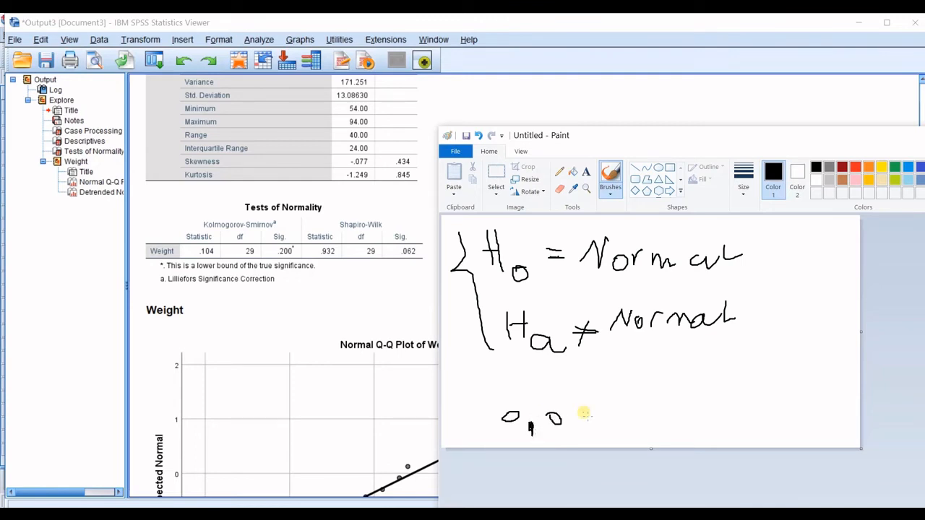
pyautogui.moveTo(570, 416); pyautogui.dragTo(621, 422)
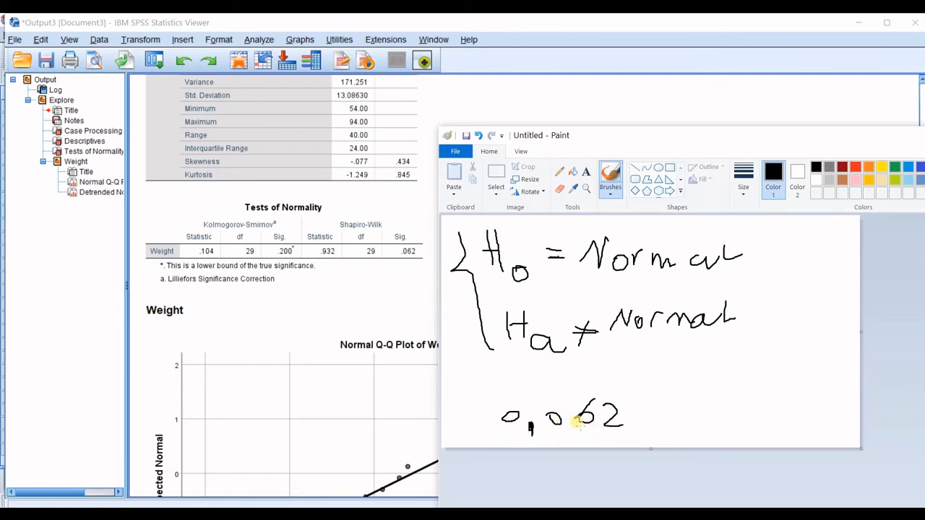
pyautogui.moveTo(653, 393); pyautogui.dragTo(644, 408)
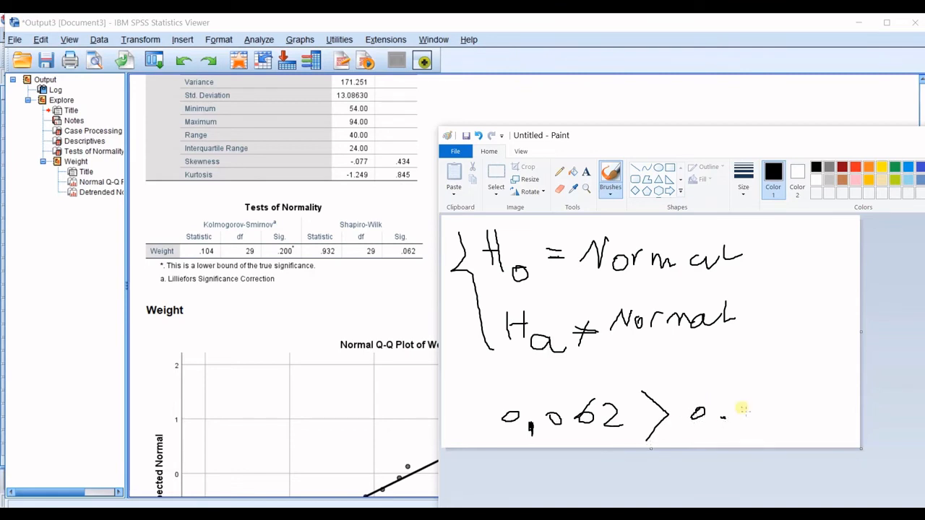
pyautogui.moveTo(744, 405); pyautogui.dragTo(773, 417)
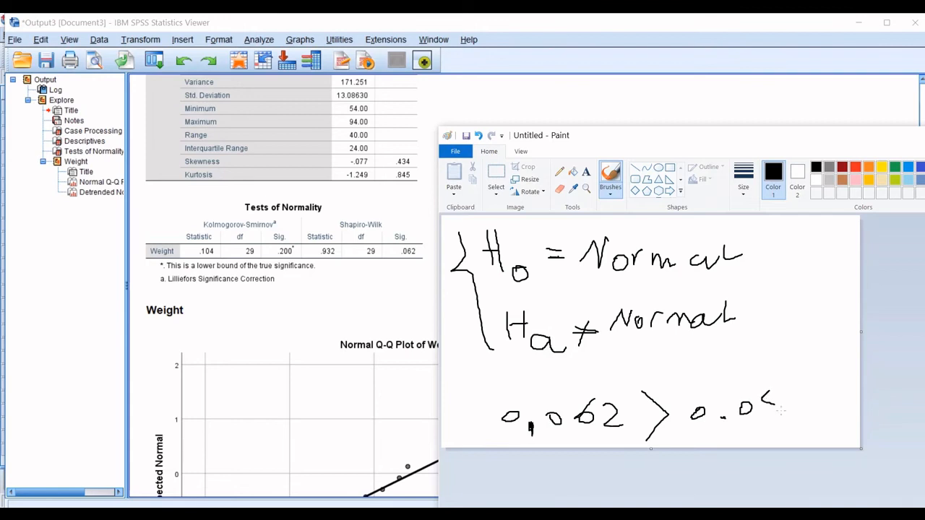
pyautogui.moveTo(758, 402); pyautogui.dragTo(788, 419)
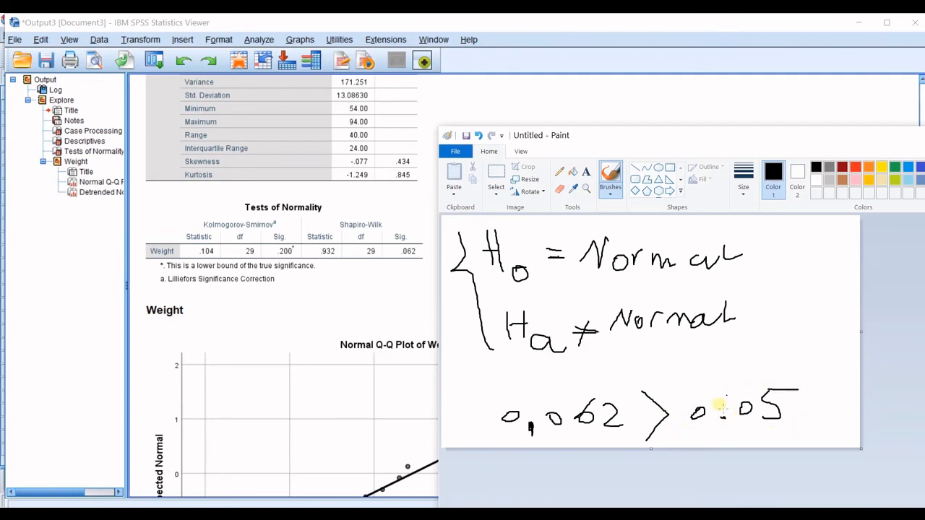
pyautogui.moveTo(743, 417)
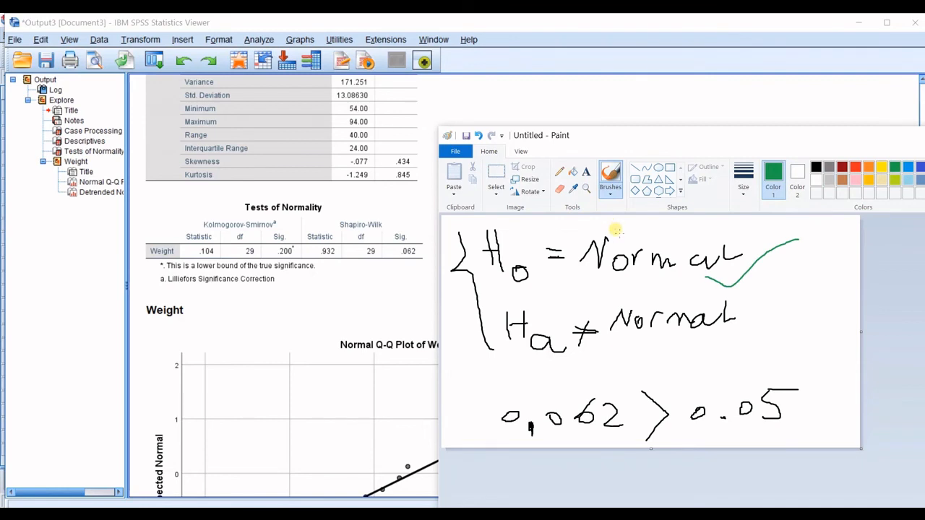
pyautogui.moveTo(642, 237)
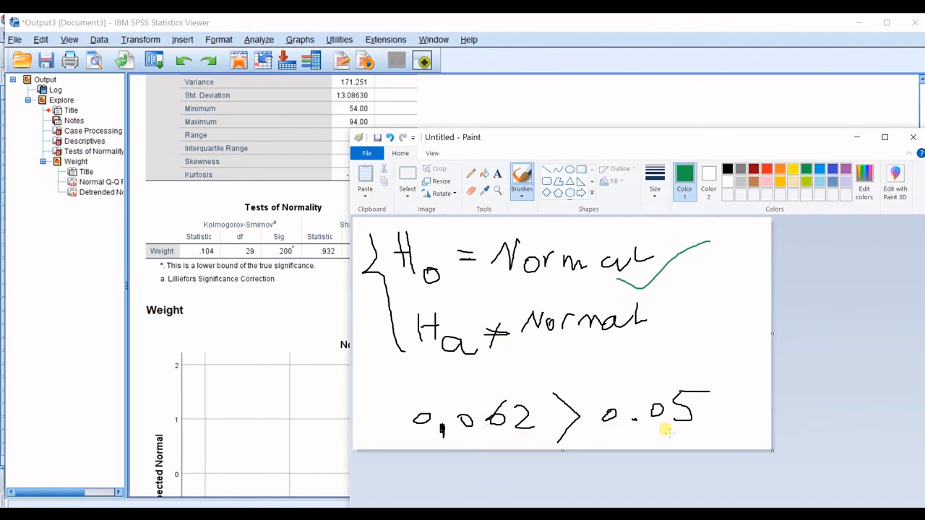
pyautogui.moveTo(711, 273)
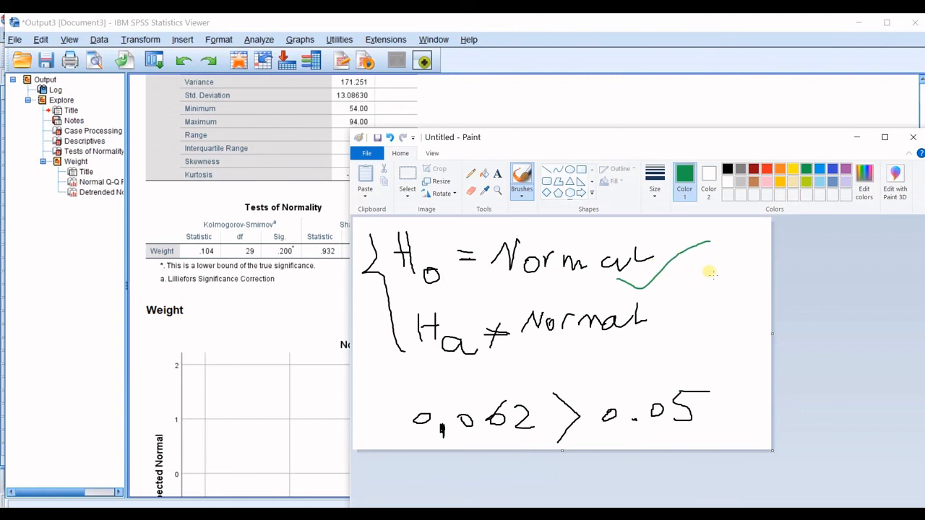
pyautogui.moveTo(633, 364)
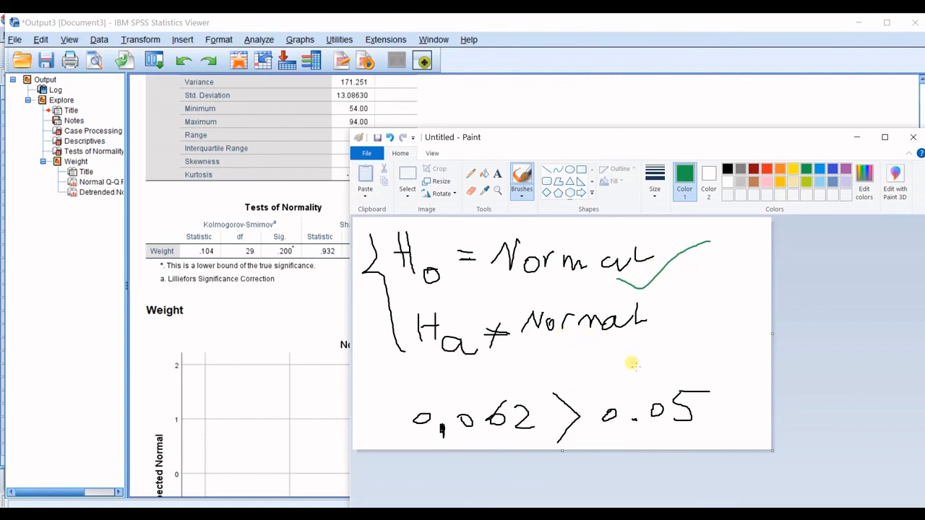
pyautogui.moveTo(497, 307)
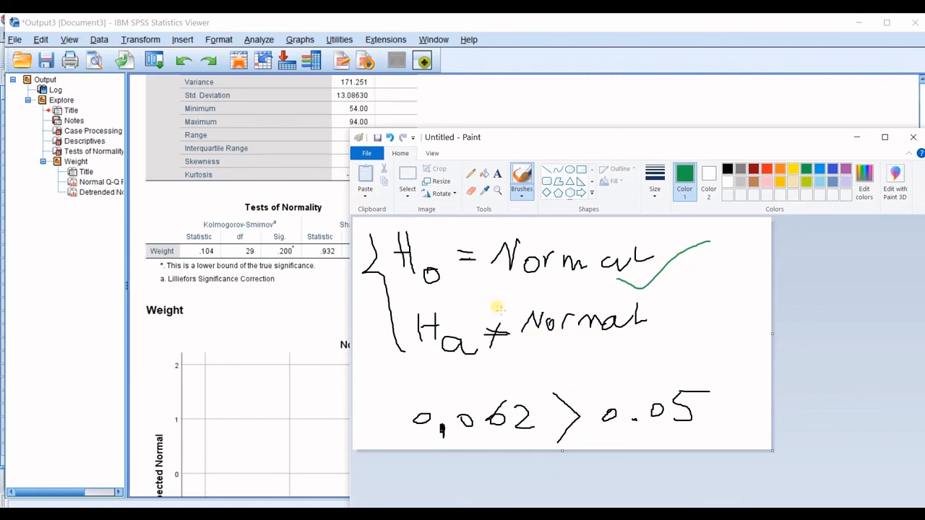
pyautogui.moveTo(478, 330)
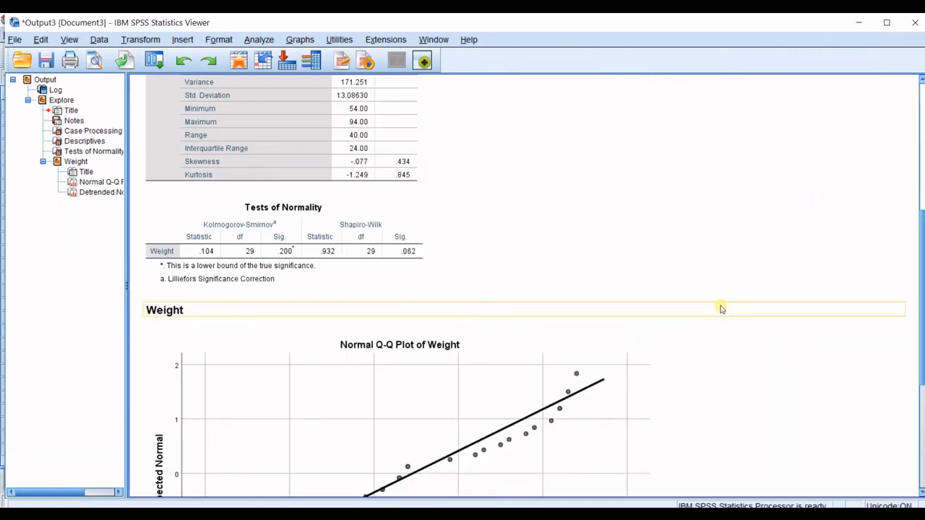
pyautogui.moveTo(705, 326)
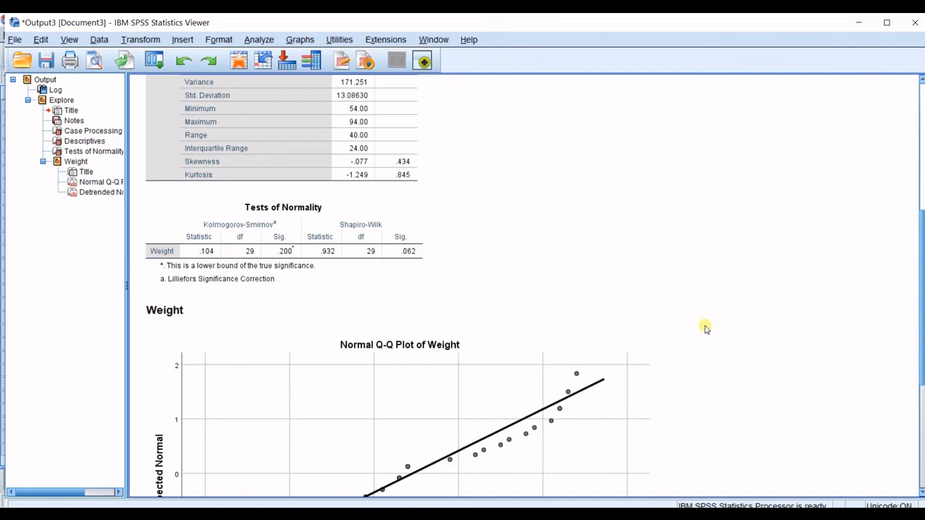
pyautogui.moveTo(699, 323)
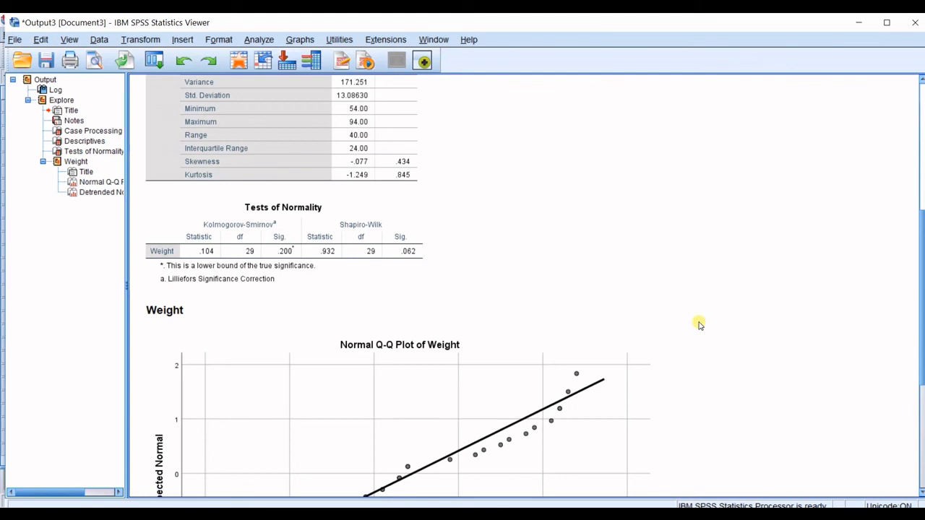
# Select the Normal Q-Q Plot of Weight chart in the output viewer
pyautogui.click(513, 456)
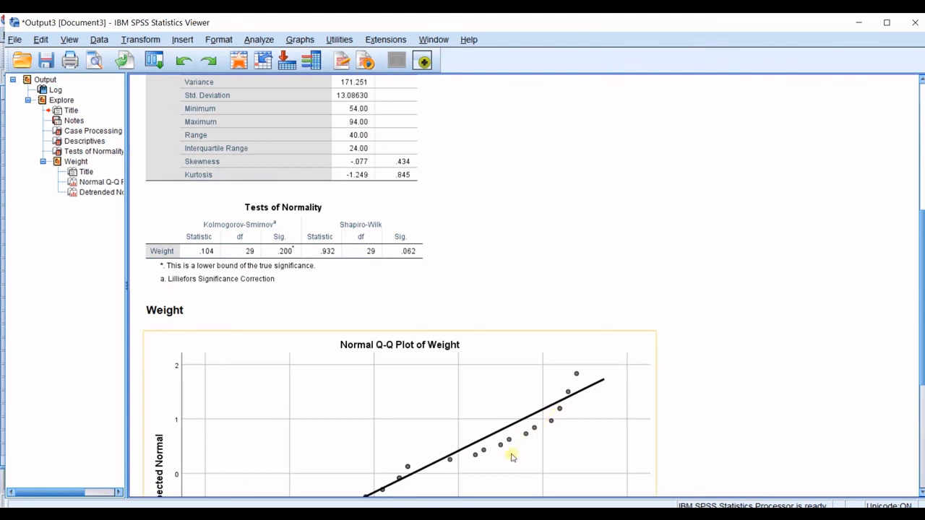